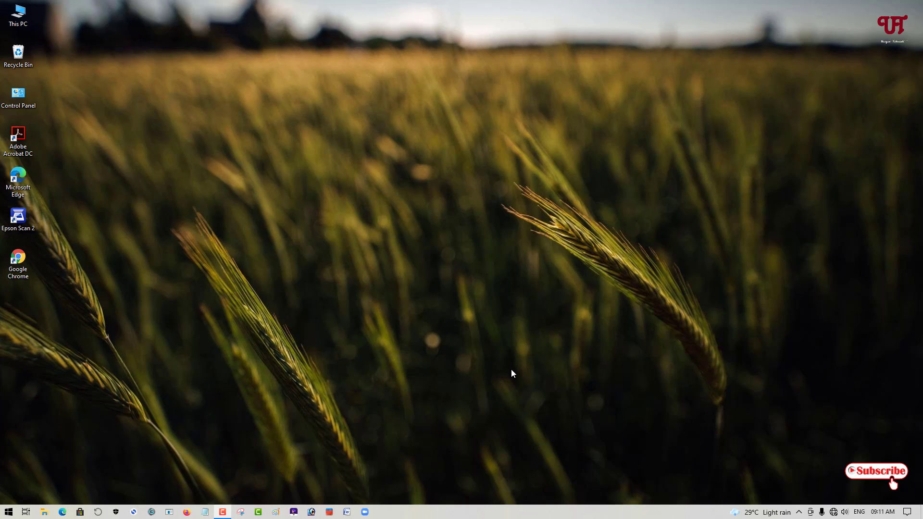
mouse_move(444, 359)
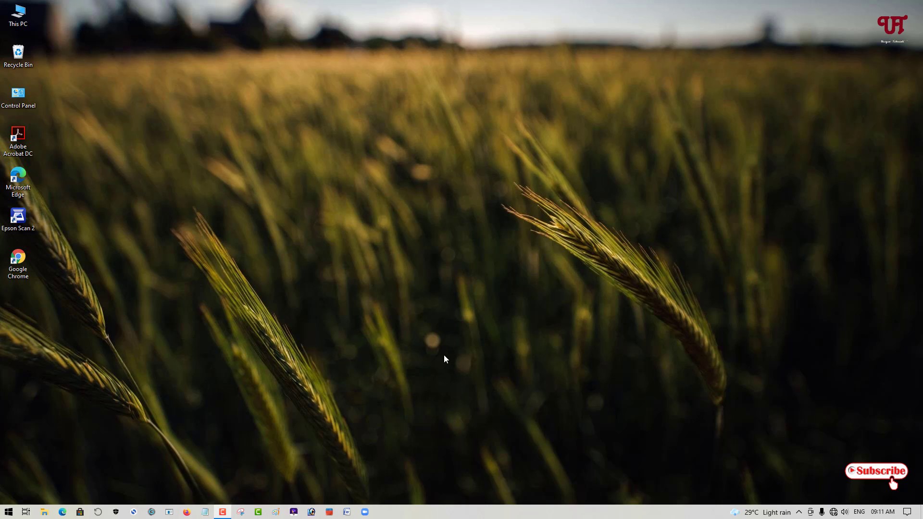
mouse_move(442, 367)
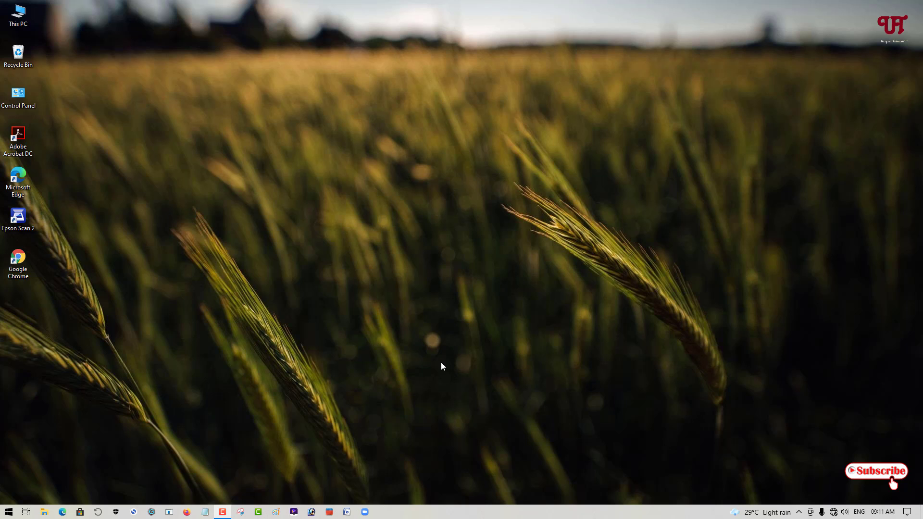
mouse_move(444, 364)
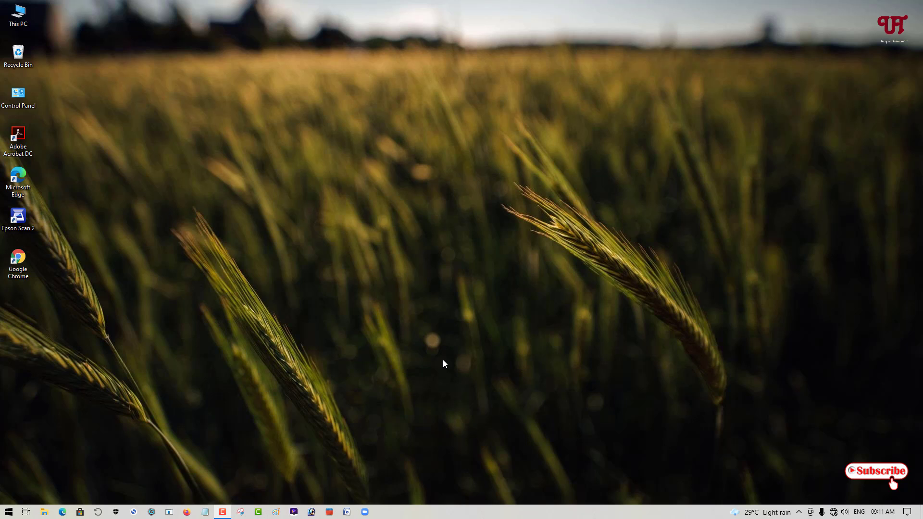
- Insert an empty one-row, two-column table at the top of the new blank document
left_click(347, 512)
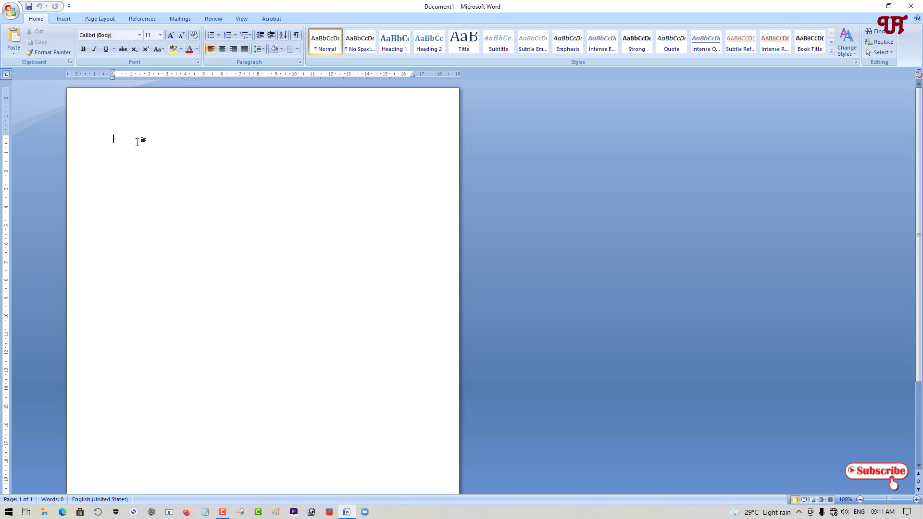
mouse_move(184, 142)
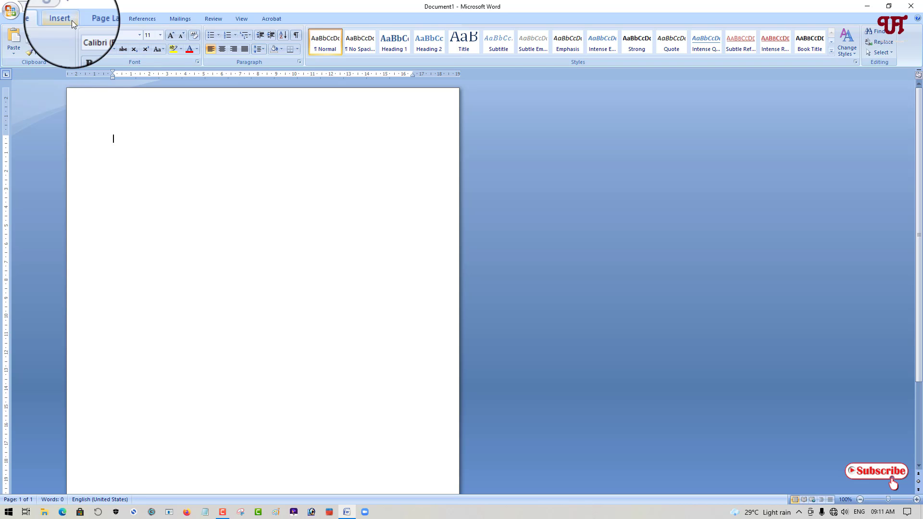
left_click(59, 19)
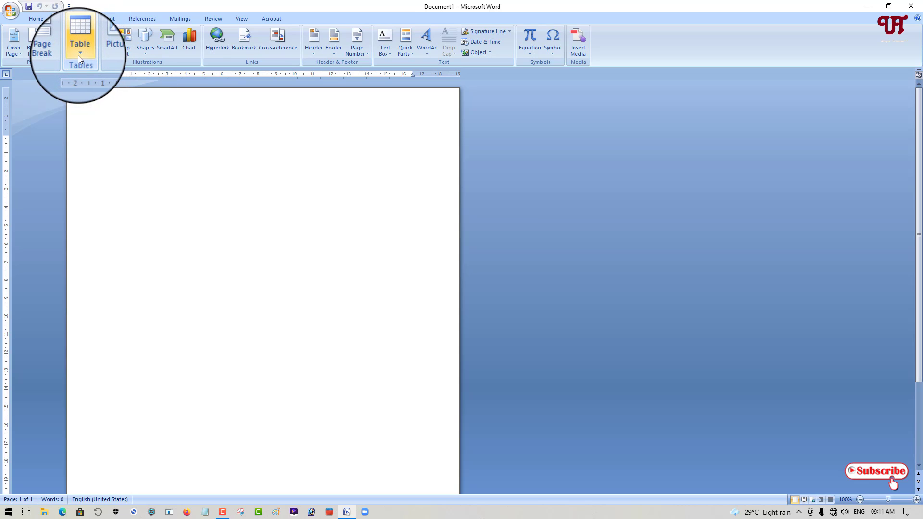
left_click(80, 42)
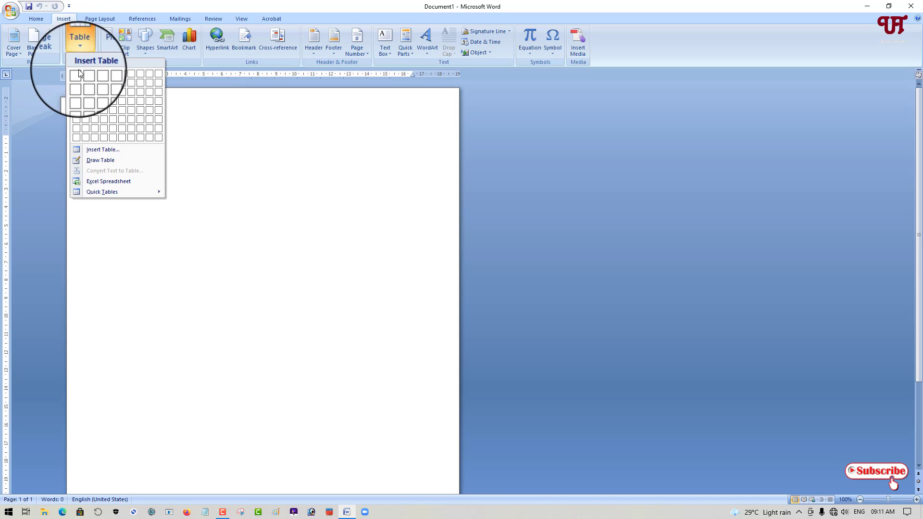
mouse_move(88, 72)
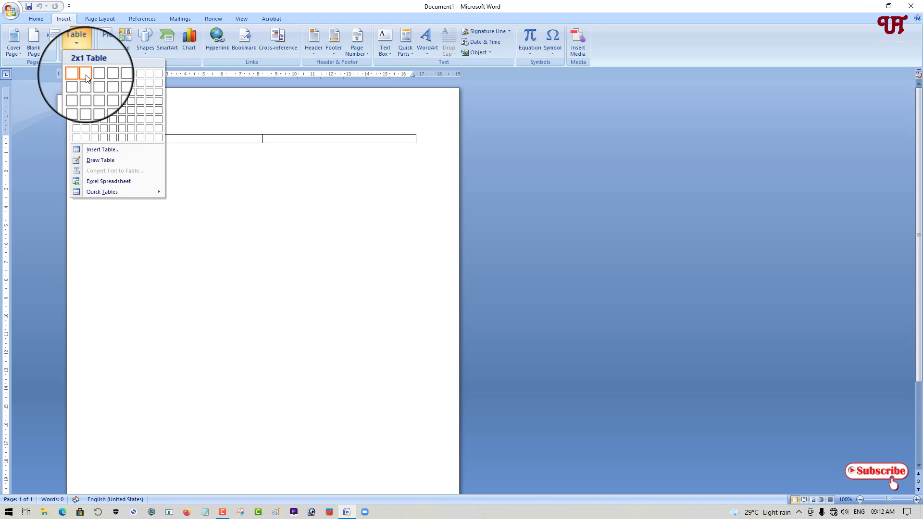
left_click(88, 78)
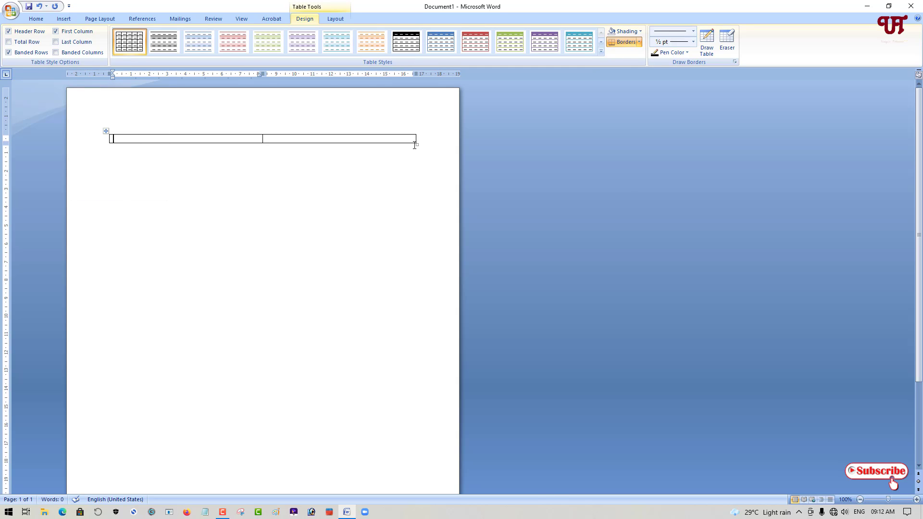
left_click(56, 30)
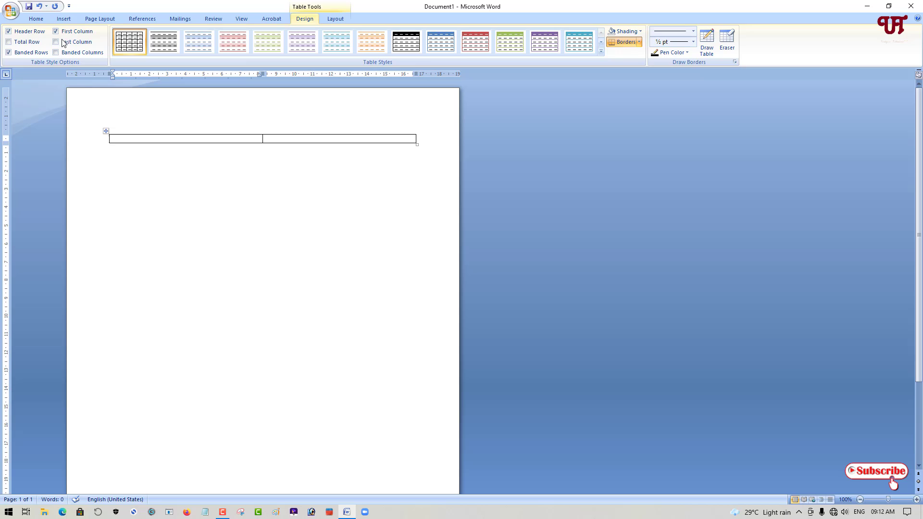
left_click(36, 18)
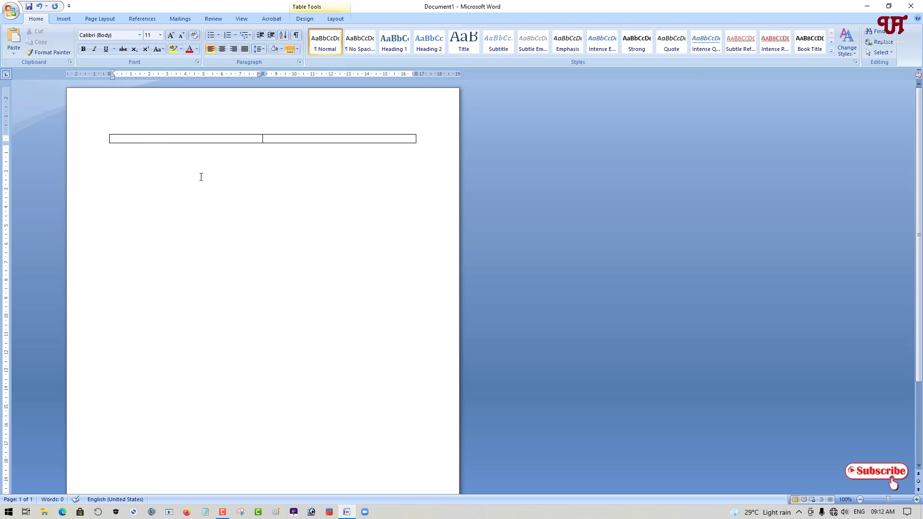
- Enter 'Fruit' and 'Vegetables' in the two cells and centre both horizontally
type("Fruit")
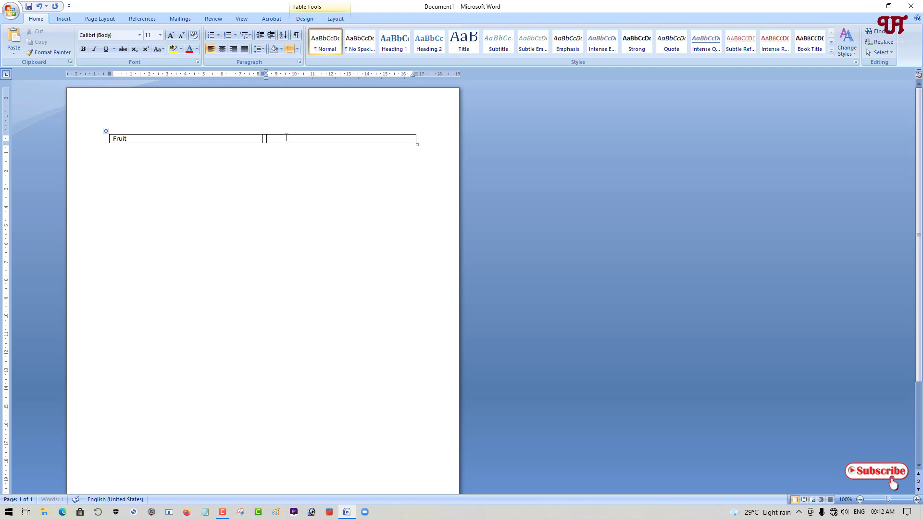
type("Ve")
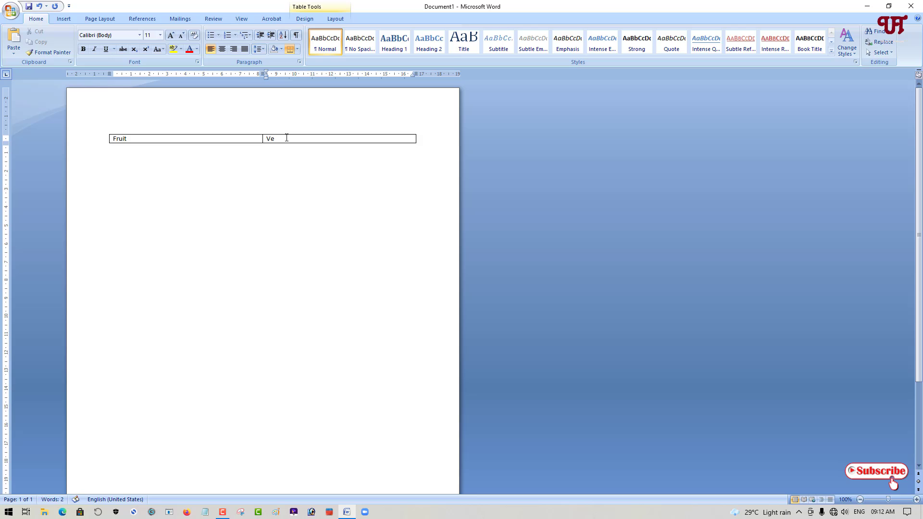
type("getables")
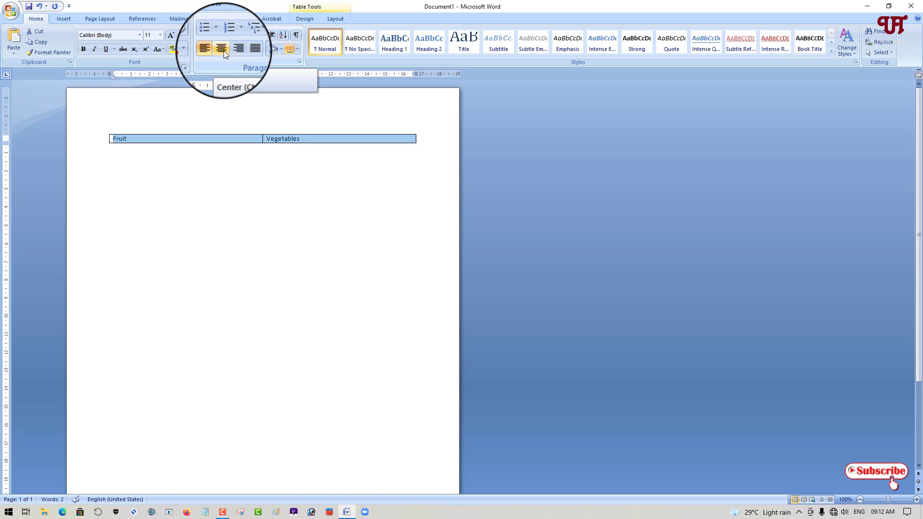
left_click(222, 49)
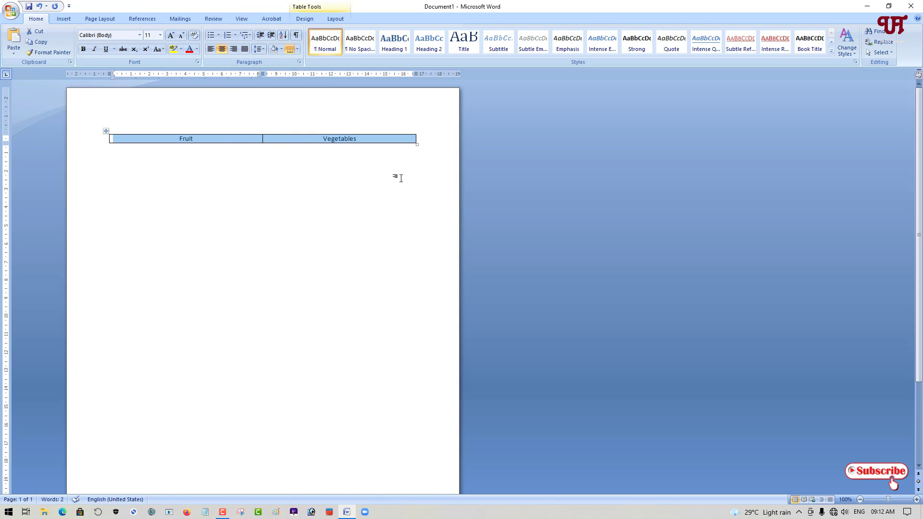
left_click(356, 139)
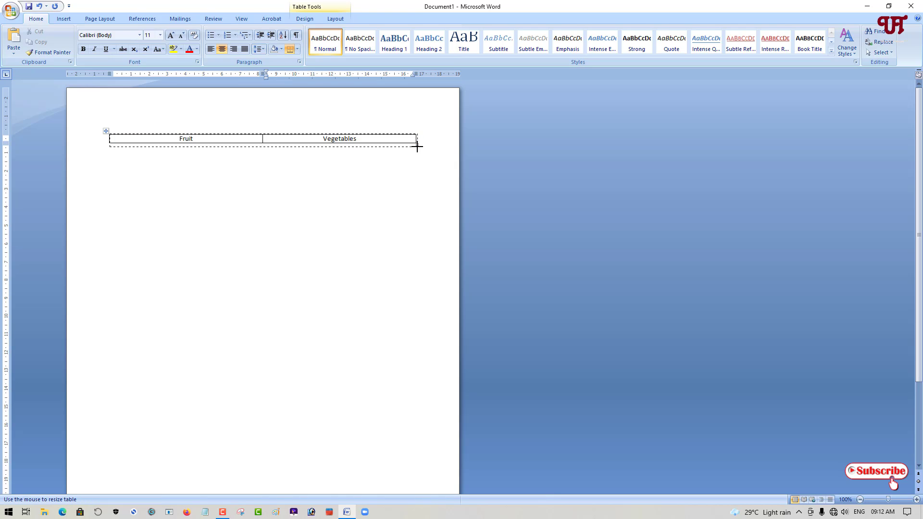
- Resize the table by its bottom border: stretch it tall, shrink to a short row, then enlarge again
left_click_drag(419, 147, 422, 327)
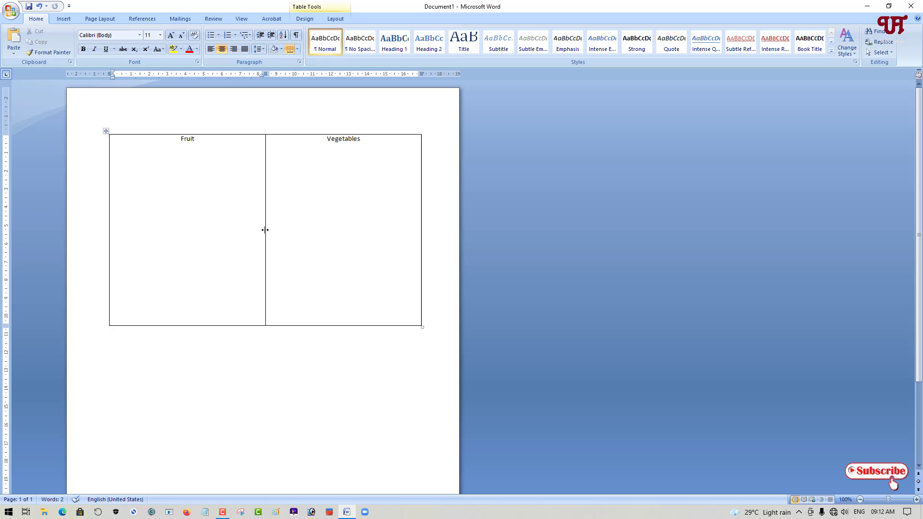
mouse_move(421, 327)
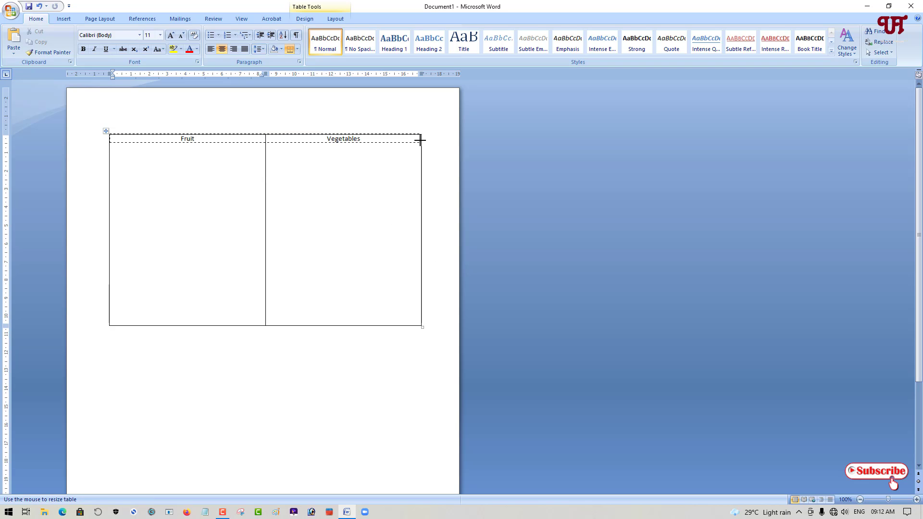
left_click_drag(422, 327, 422, 141)
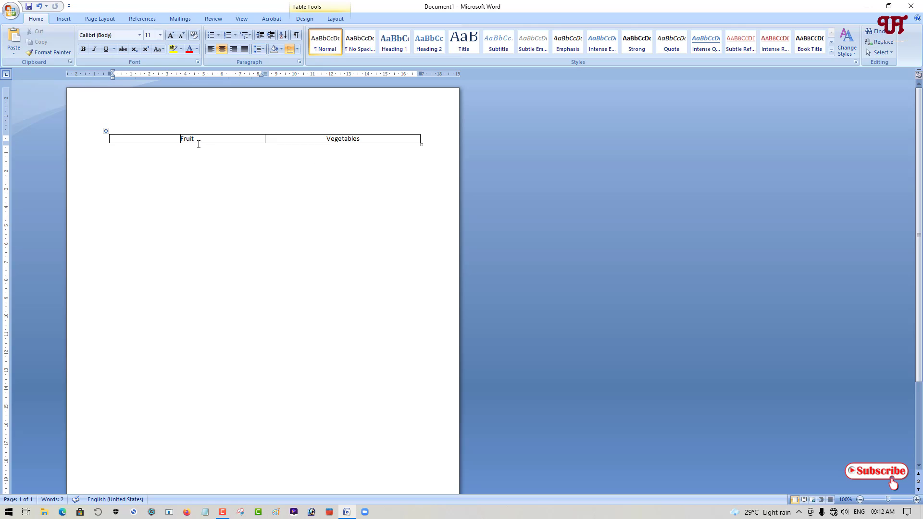
mouse_move(422, 145)
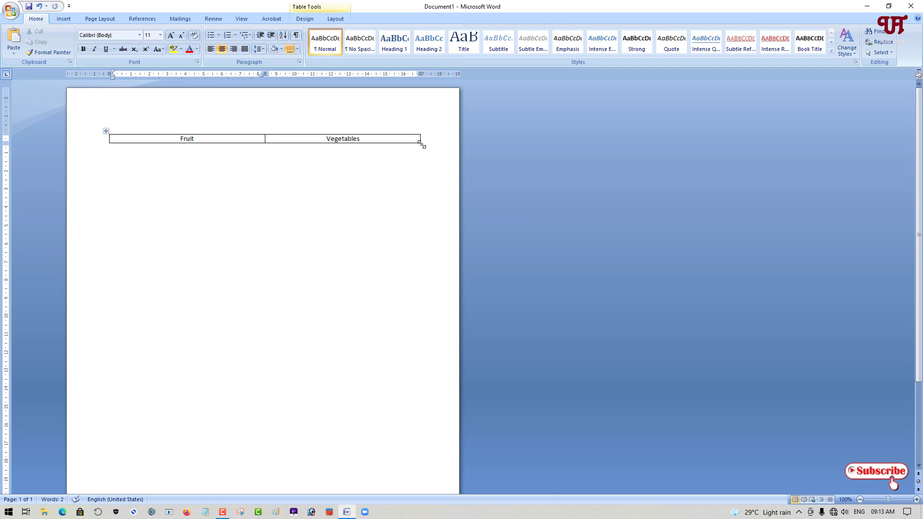
left_click_drag(422, 144, 416, 276)
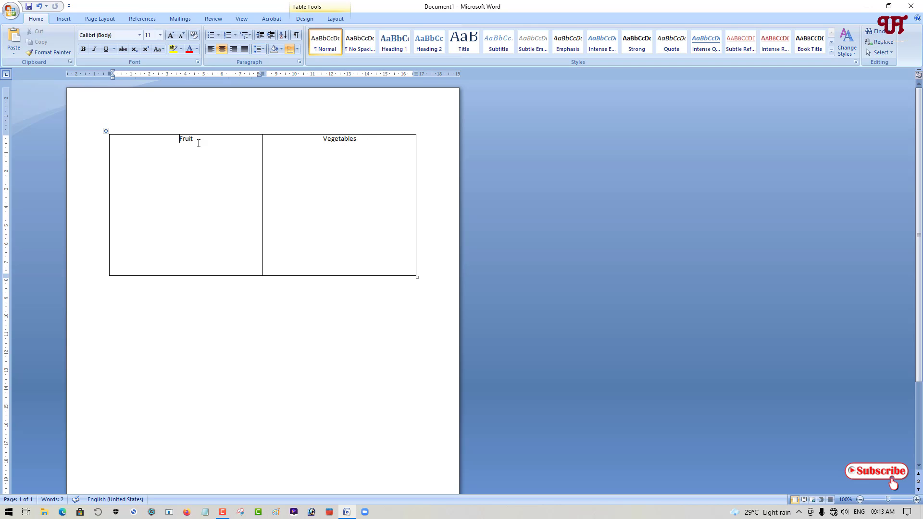
mouse_move(330, 206)
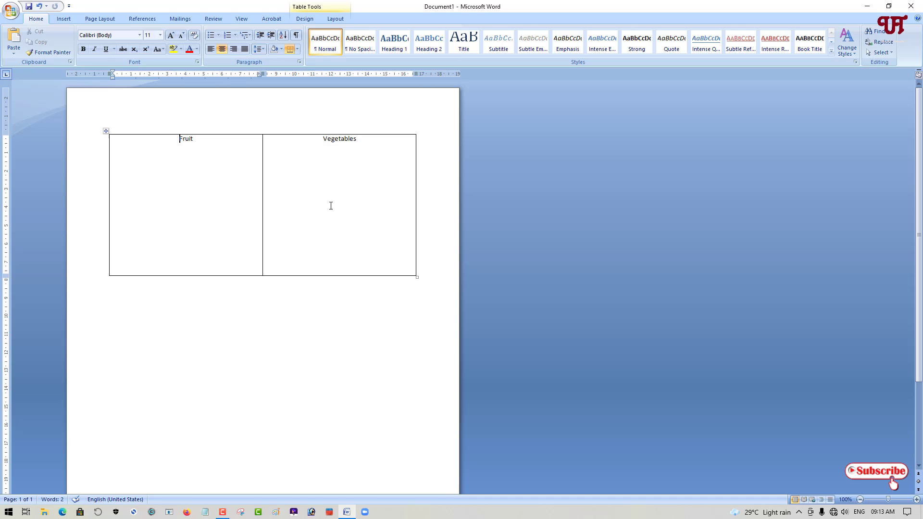
mouse_move(417, 280)
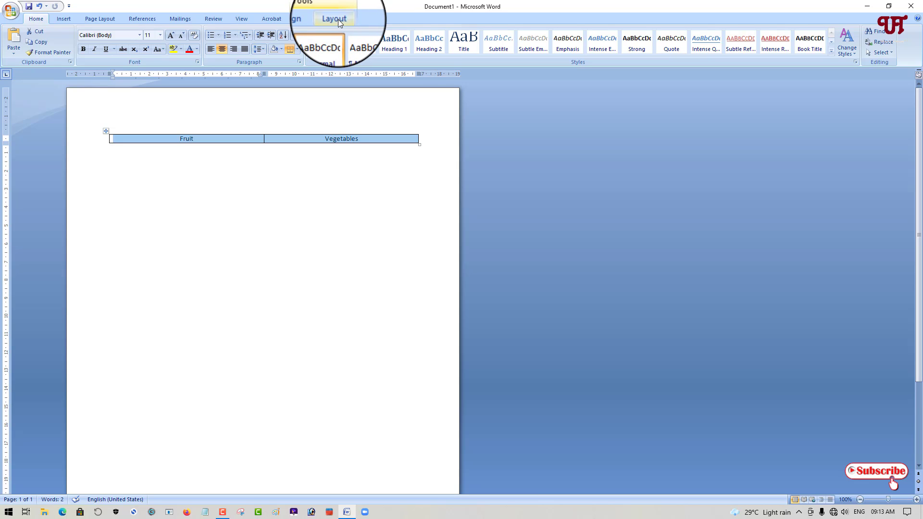
- Align the cell text centred both horizontally and vertically via Table Tools Layout
left_click(333, 18)
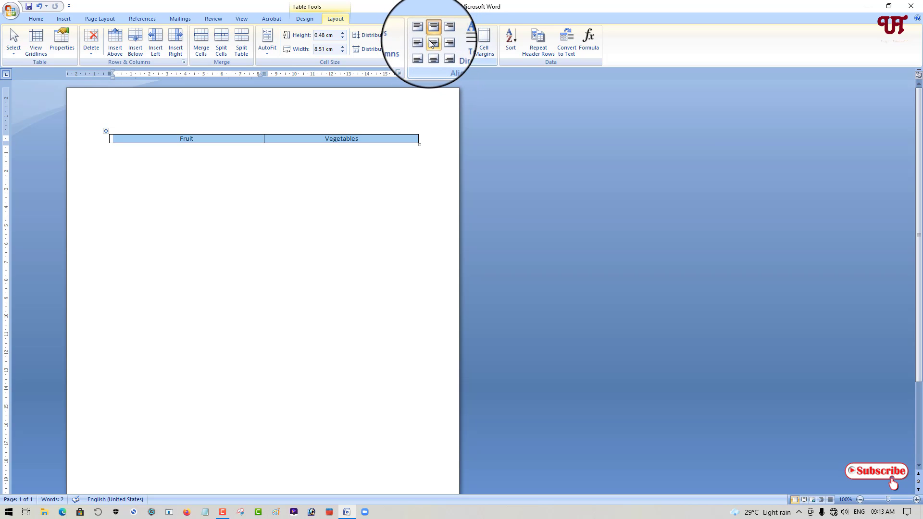
mouse_move(431, 41)
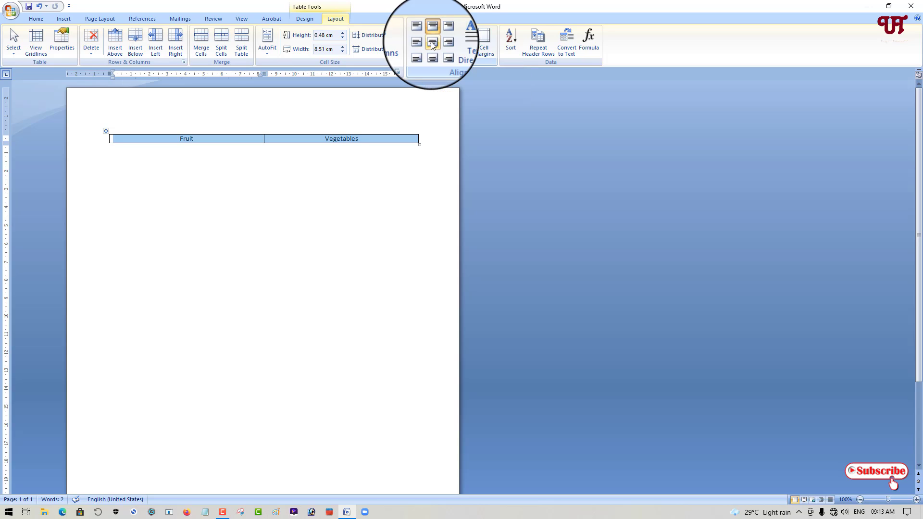
left_click(432, 41)
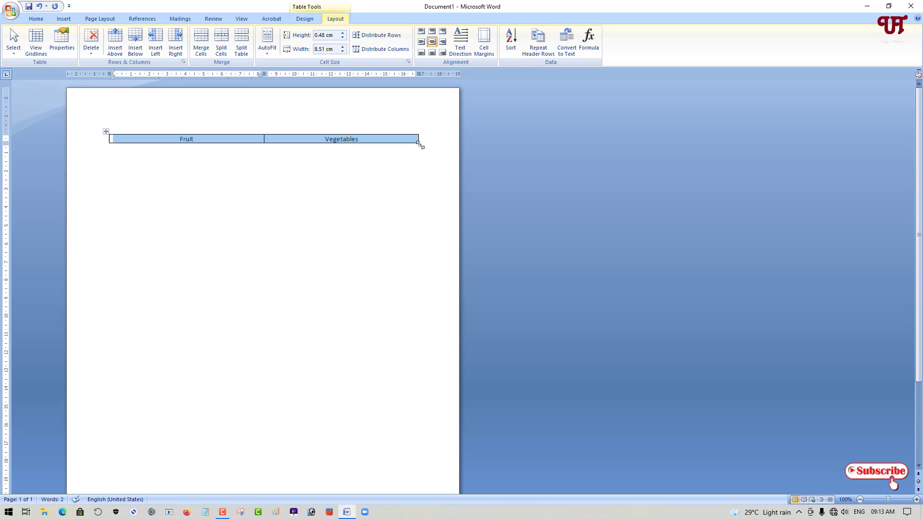
- Enlarge the table into tall cells showing Fruit and Vegetables fully centred
left_click_drag(419, 145, 419, 292)
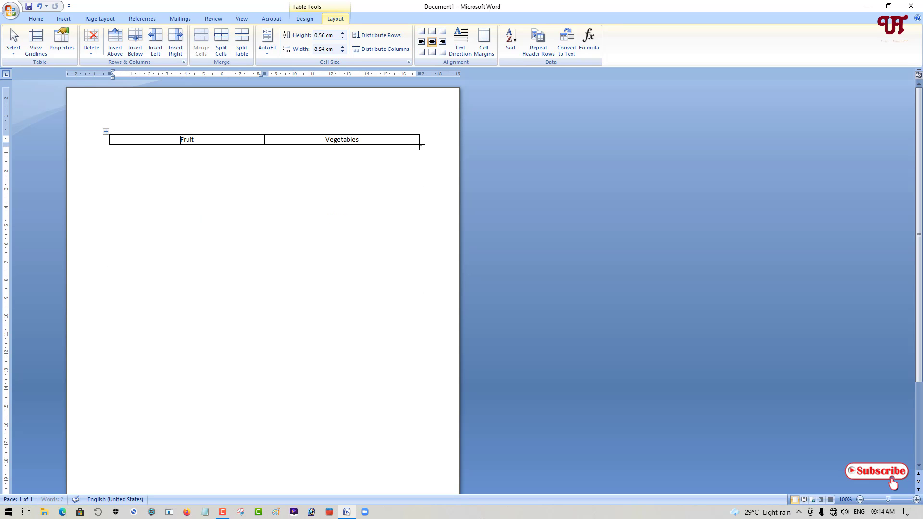
left_click_drag(419, 146, 281, 241)
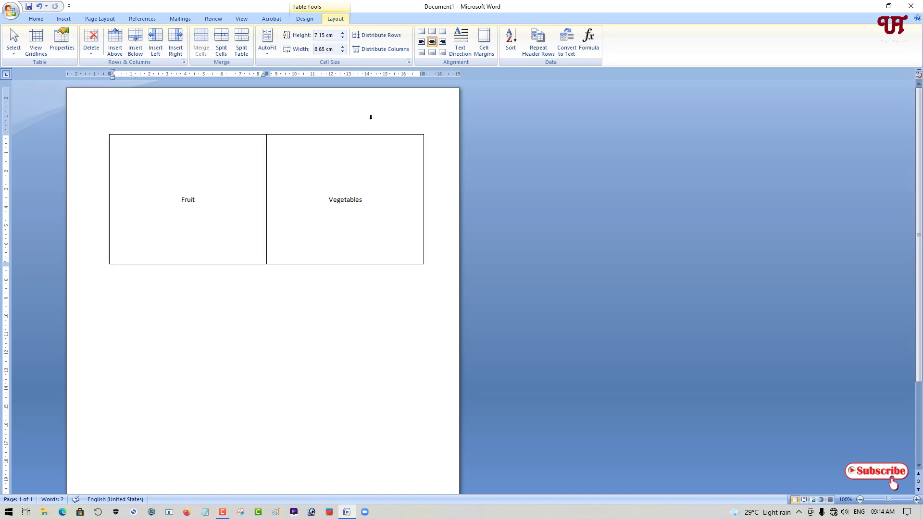
left_click(183, 201)
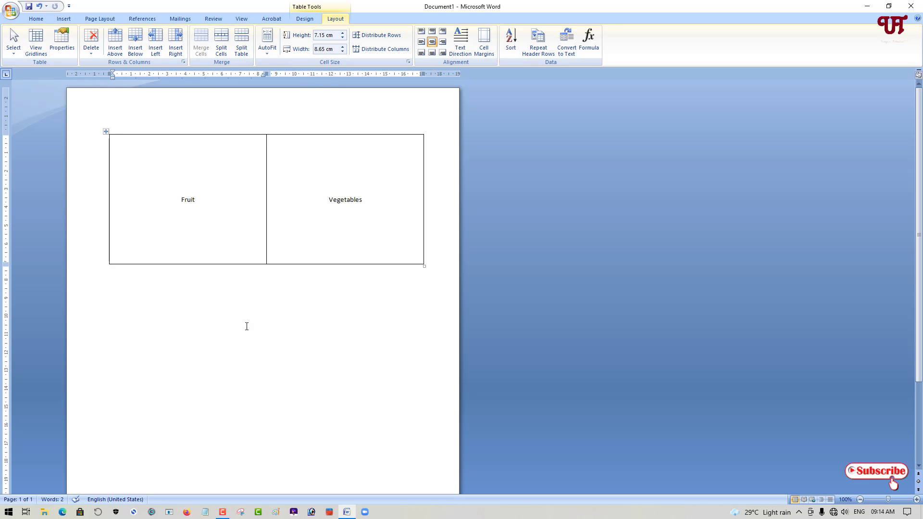
left_click(183, 200)
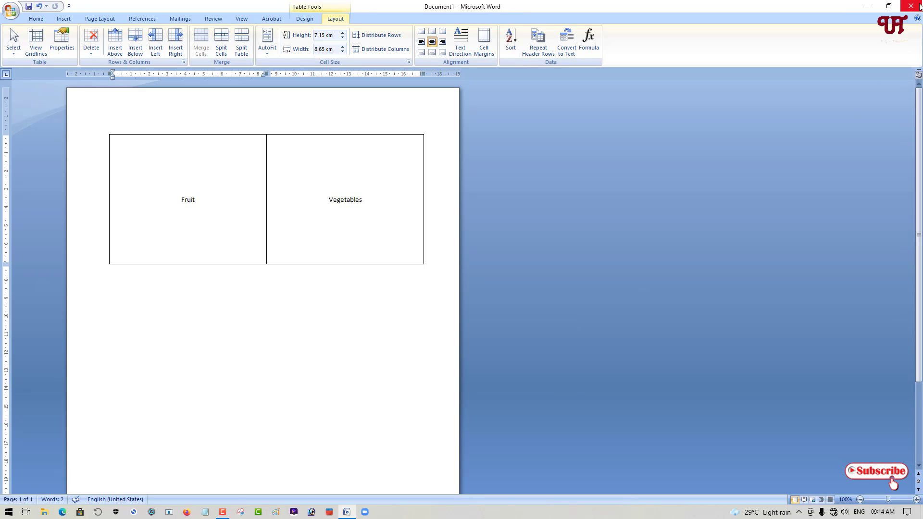
- Close the document without saving the changes, returning to the desktop
left_click(917, 6)
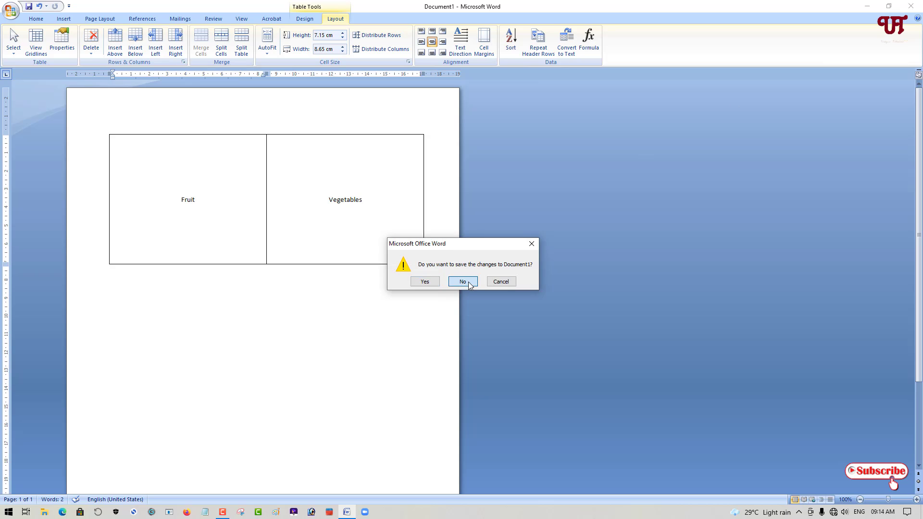
left_click(462, 282)
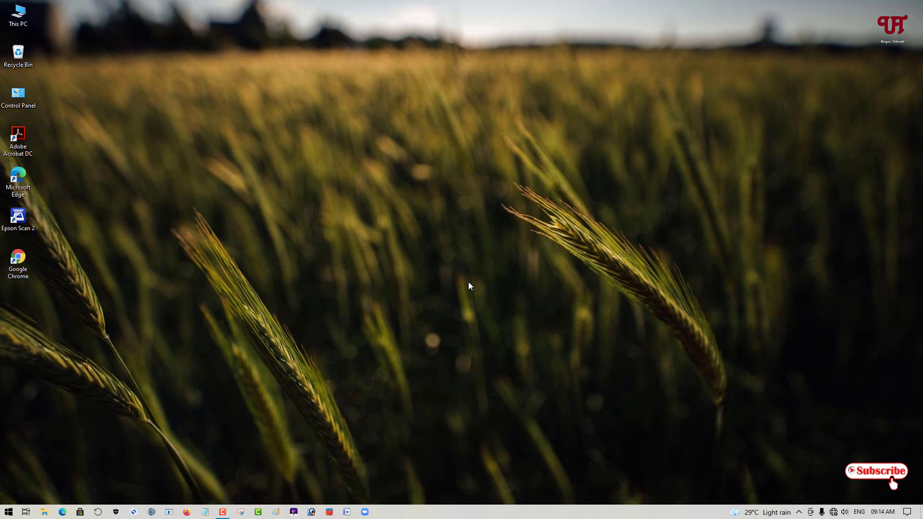